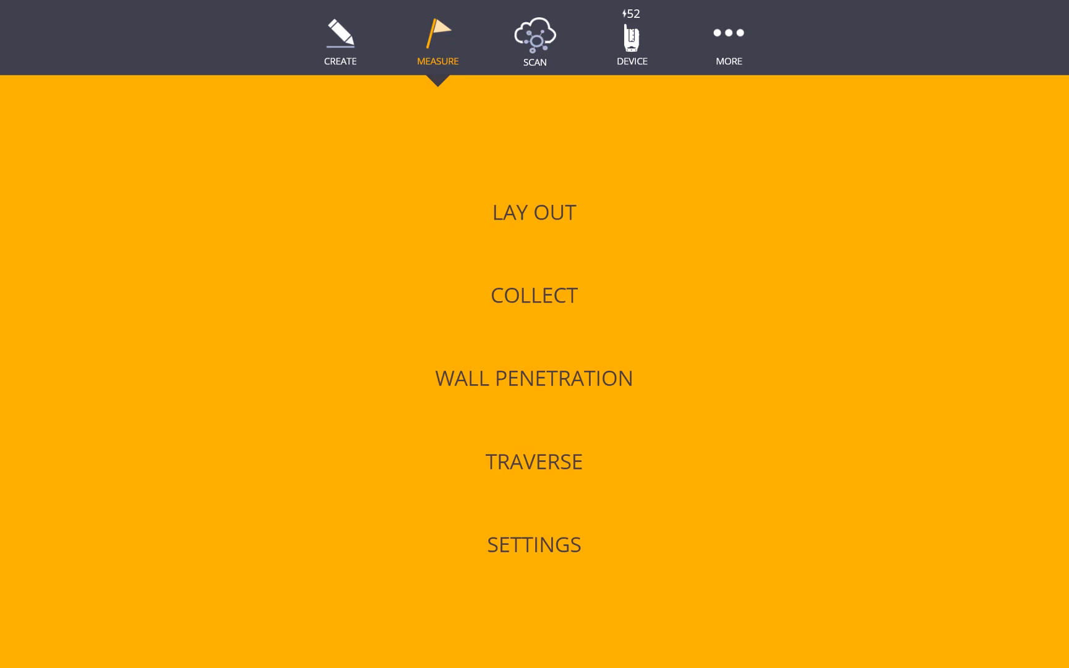
Step: Aim the laser at the light switch via the joystick and store the point 'light switch'
{"action": "left_click", "coordinate": [534, 212]}
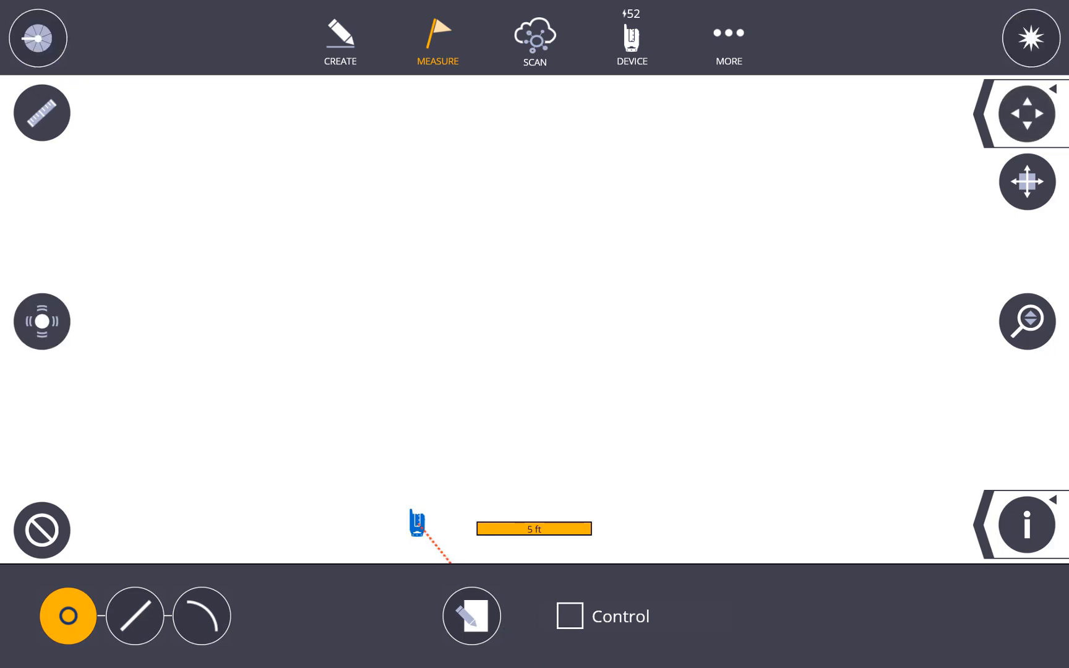
{"action": "left_click", "coordinate": [42, 322]}
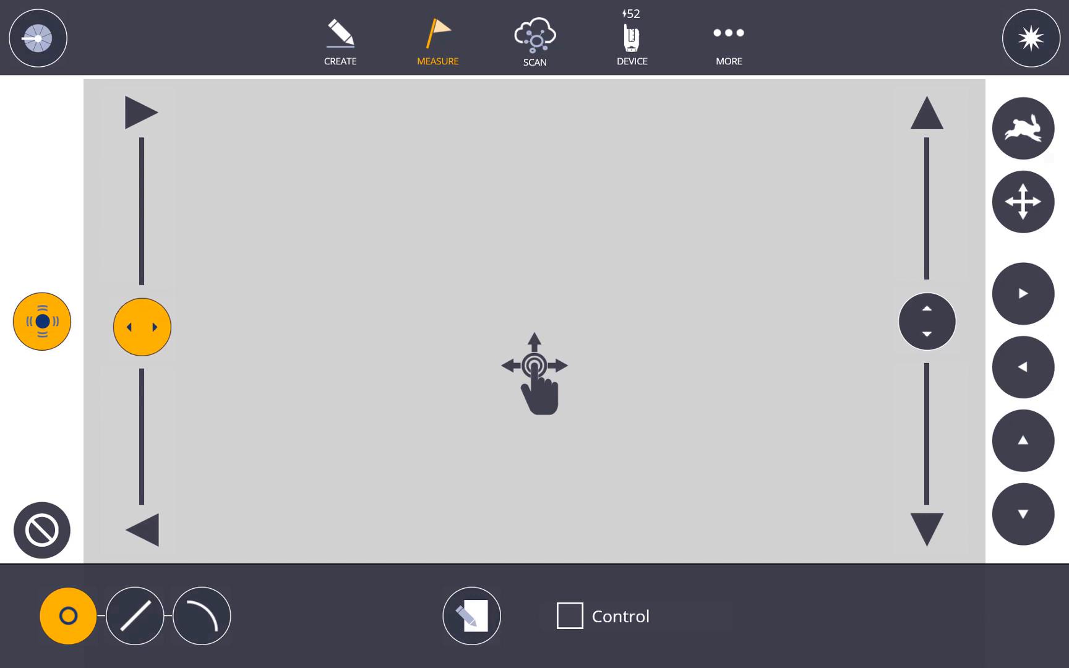
{"action": "left_click_drag", "start_coordinate": [141, 327], "coordinate": [141, 513]}
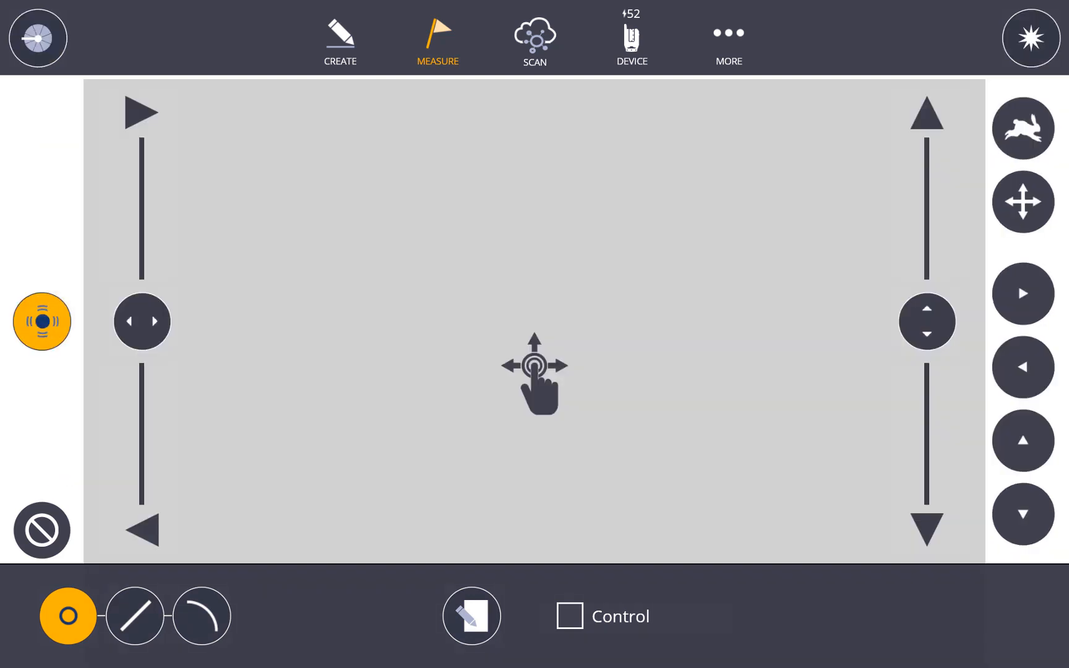
{"action": "left_click", "coordinate": [1025, 128]}
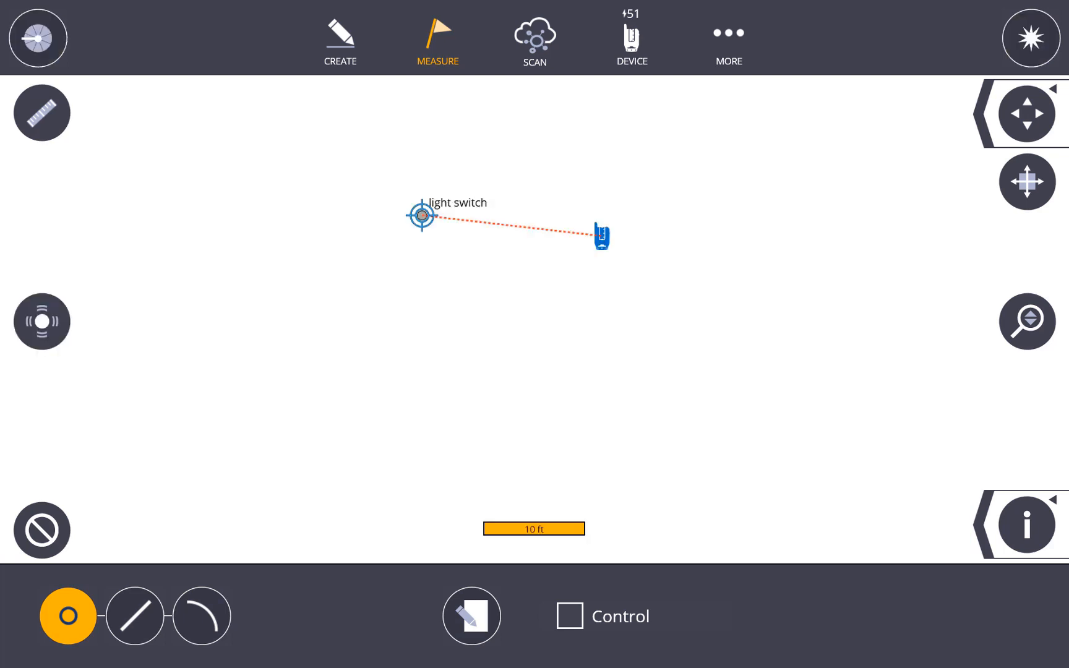
Step: Steer the laser onto the headboard to measure the second point 'headboard'
{"action": "left_click", "coordinate": [41, 321]}
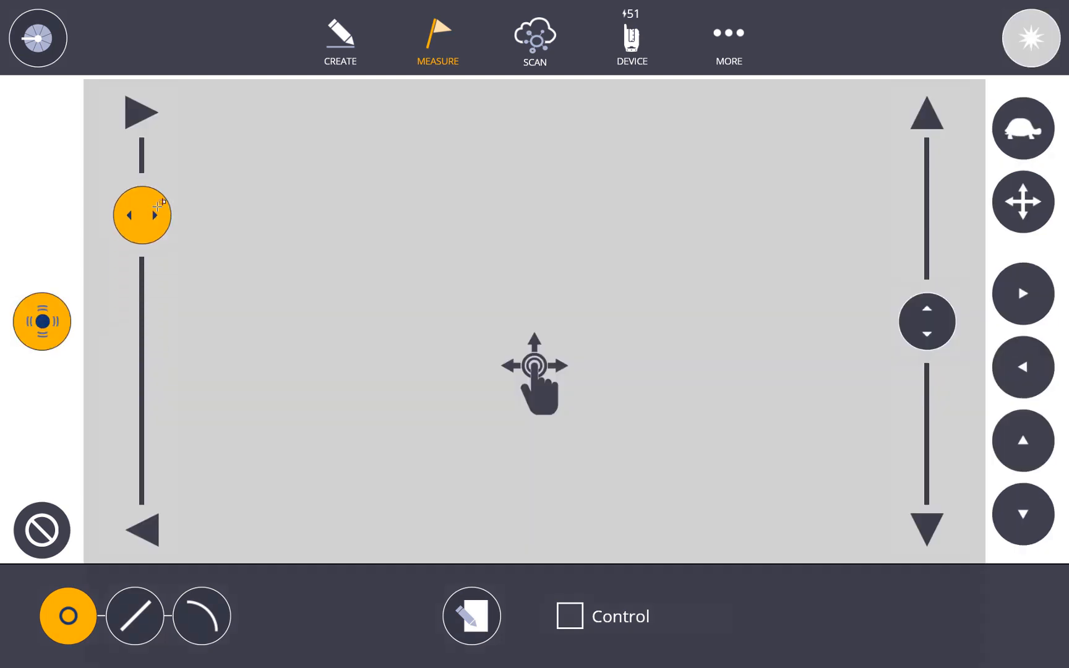
{"action": "left_click_drag", "start_coordinate": [141, 214], "coordinate": [141, 147]}
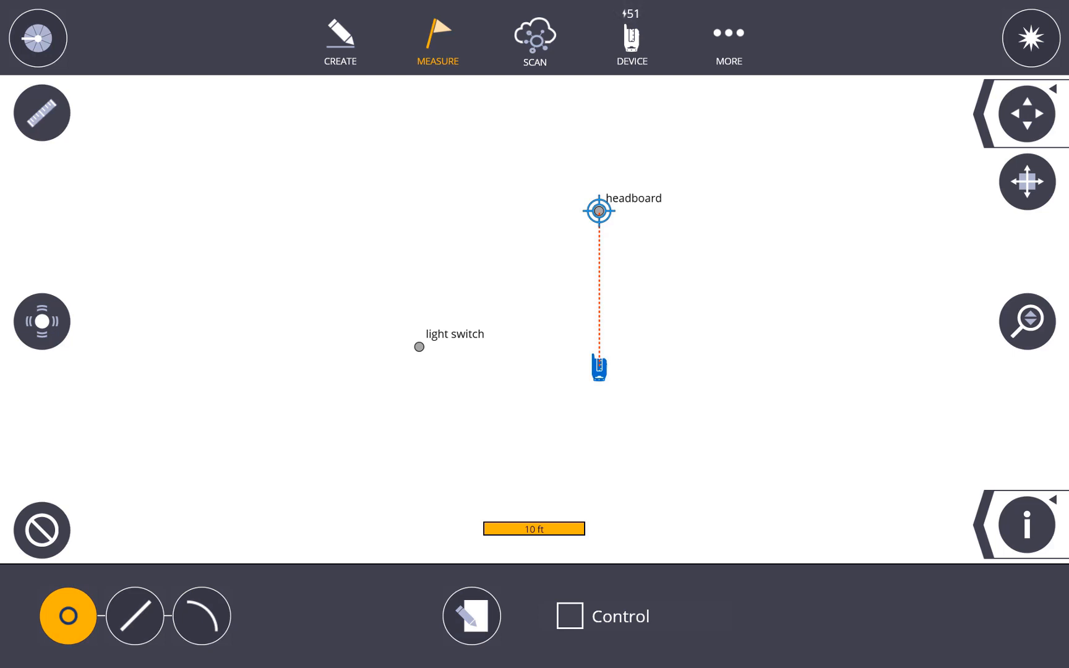
Step: Start a Device Set Up using the resection method and dismiss its measure-points prompt
{"action": "left_click", "coordinate": [631, 37]}
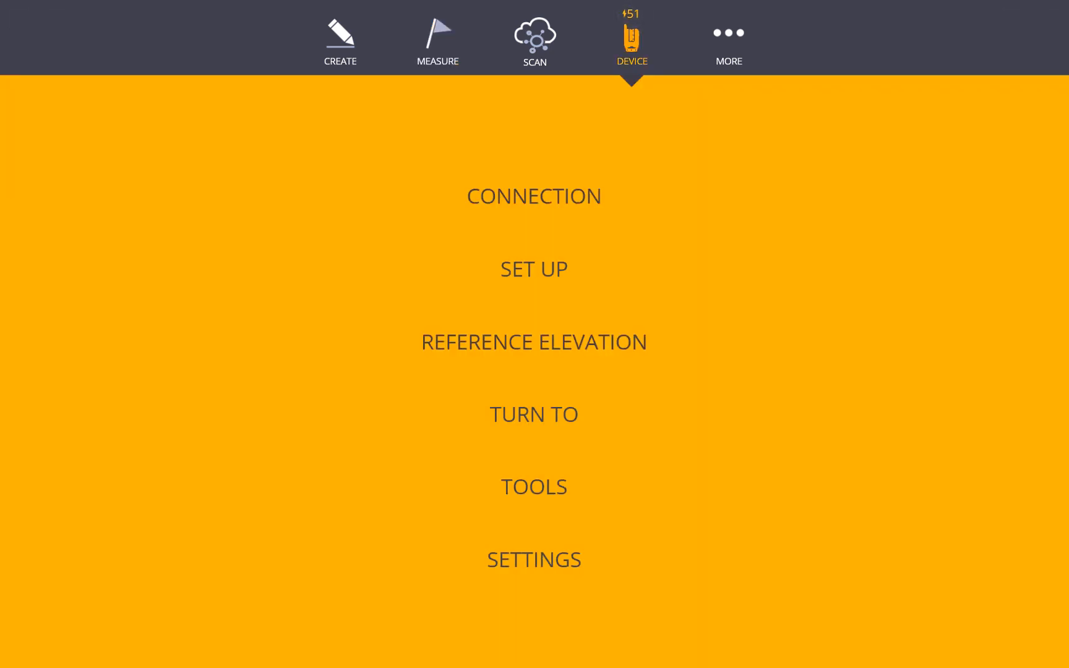
{"action": "left_click", "coordinate": [534, 268]}
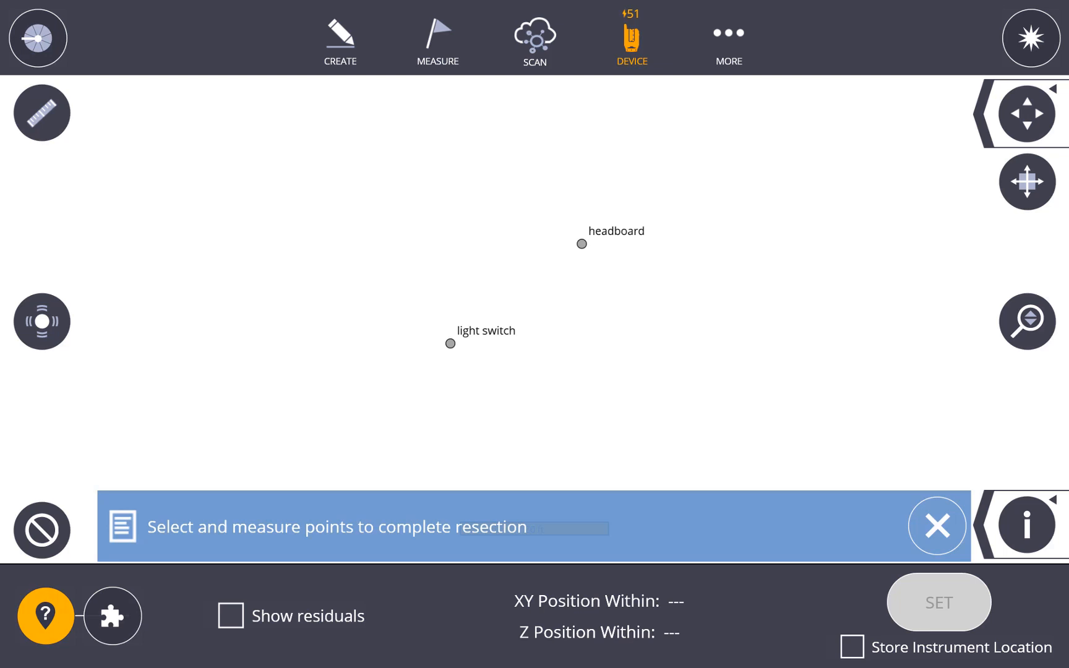
{"action": "left_click", "coordinate": [112, 617]}
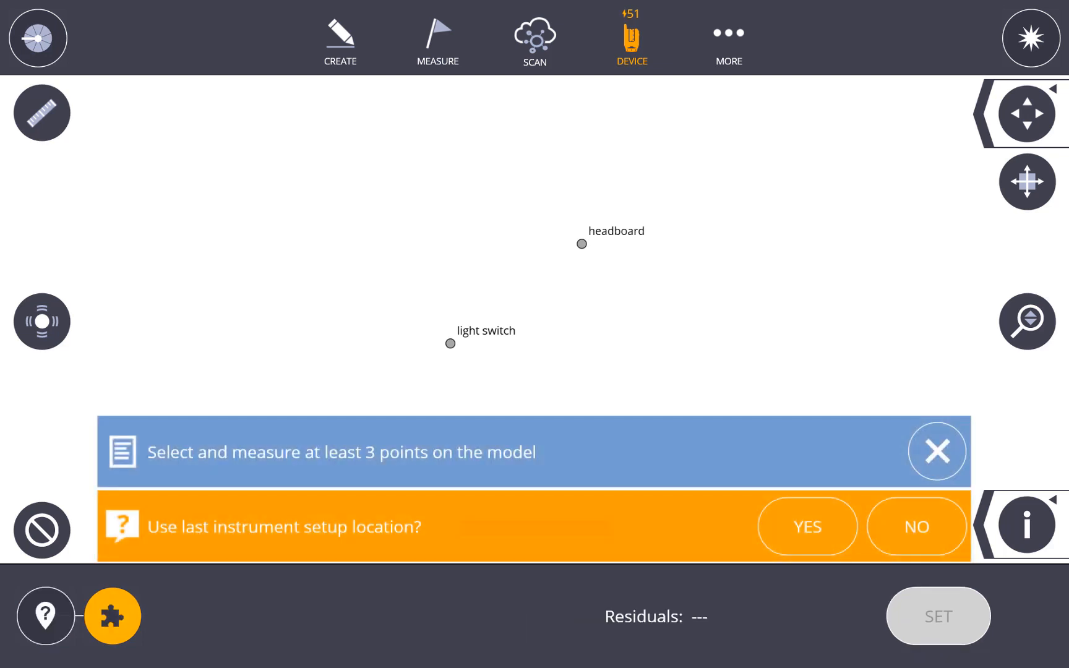
{"action": "left_click", "coordinate": [916, 527]}
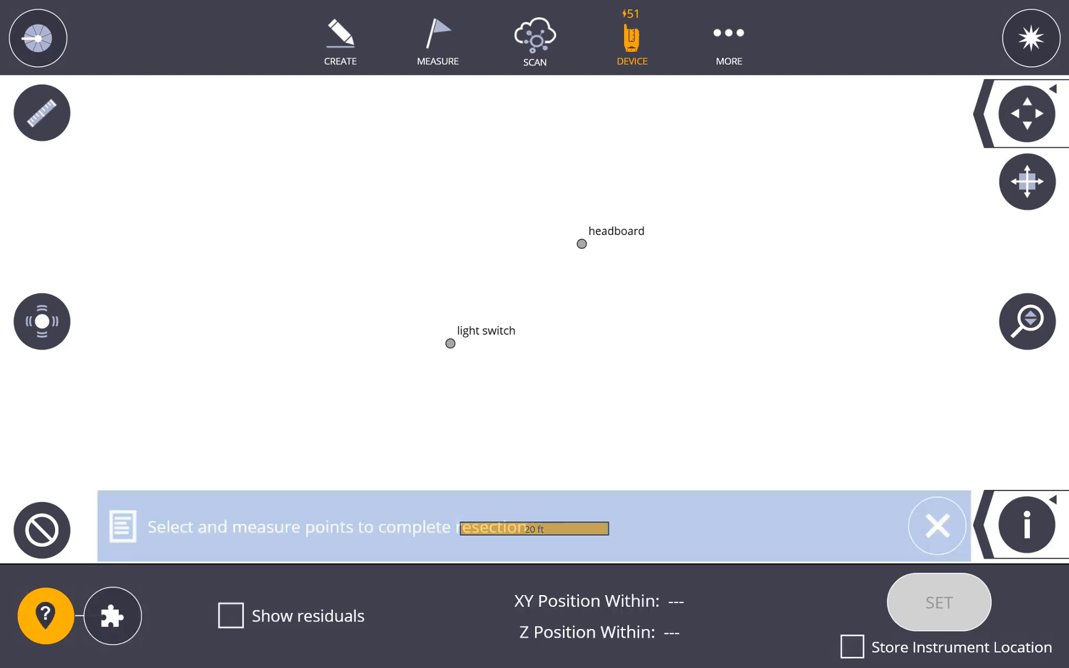
{"action": "left_click", "coordinate": [937, 526]}
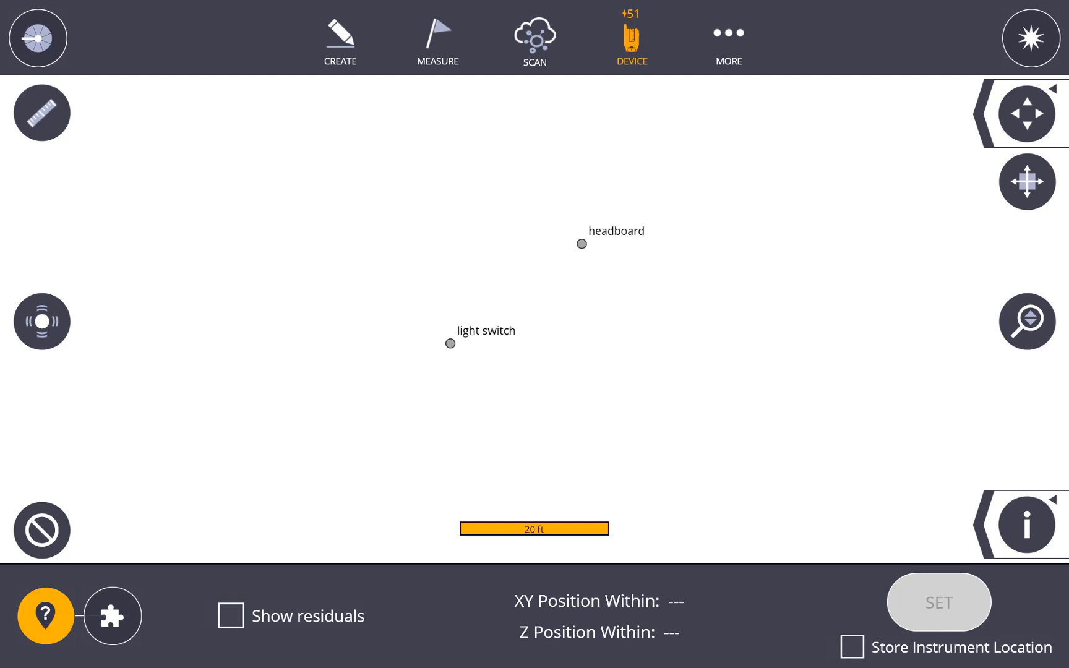
Step: Enable Show residuals and include the headboard point in the resection
{"action": "left_click", "coordinate": [231, 616]}
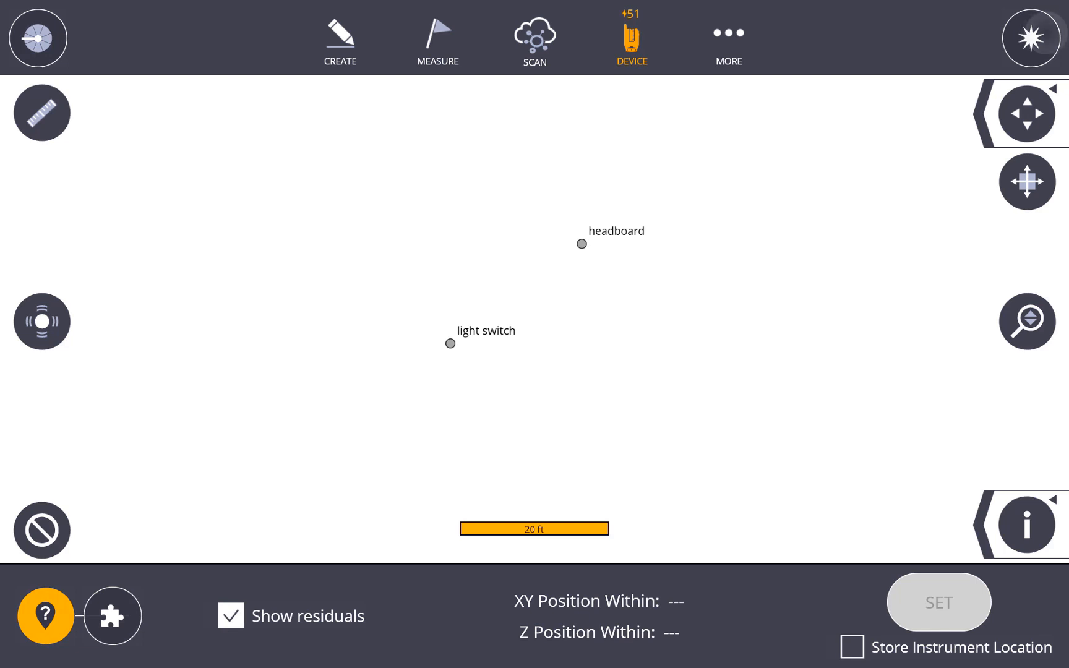
{"action": "left_click", "coordinate": [42, 321]}
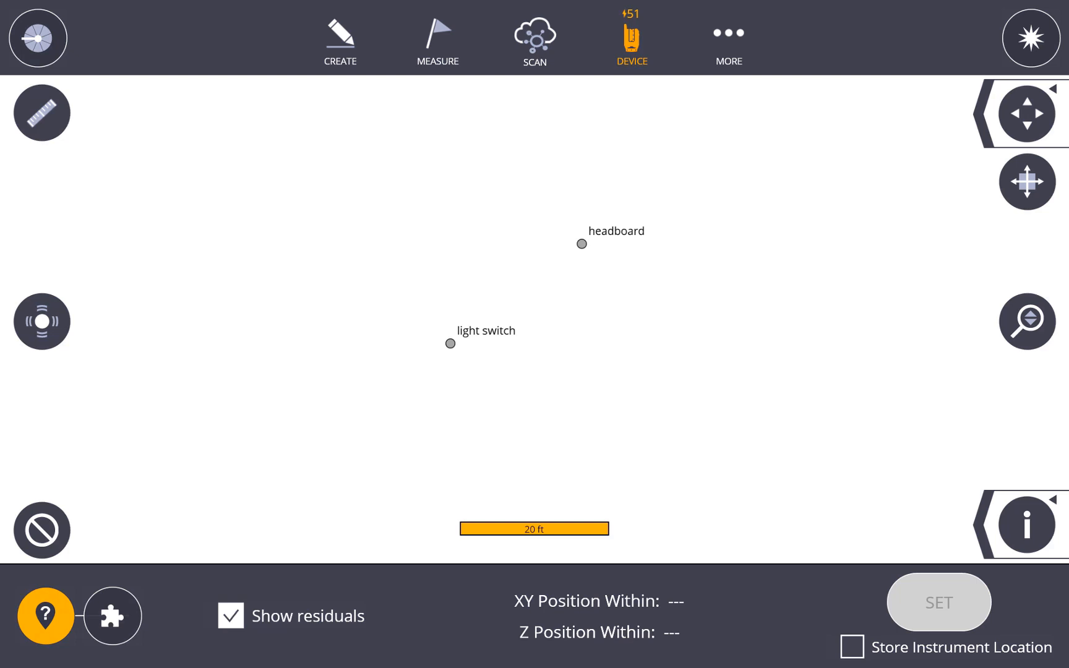
{"action": "left_click", "coordinate": [581, 243]}
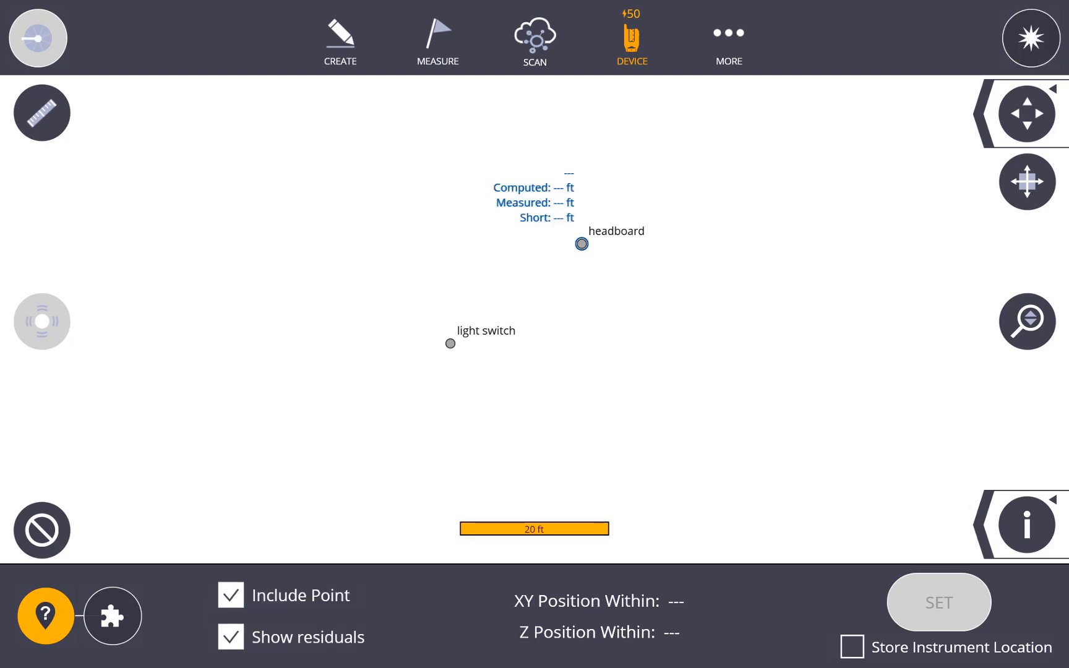
Step: Measure the headboard shot so the resection rates Good with 0 ft position tolerance
{"action": "left_click", "coordinate": [450, 344]}
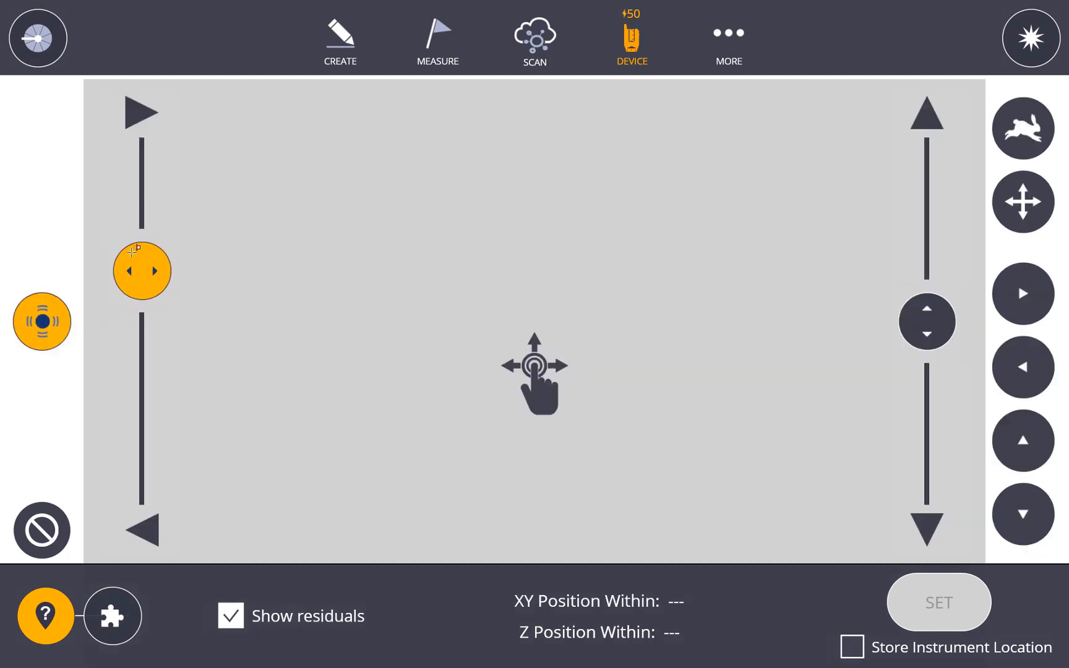
{"action": "left_click", "coordinate": [42, 321]}
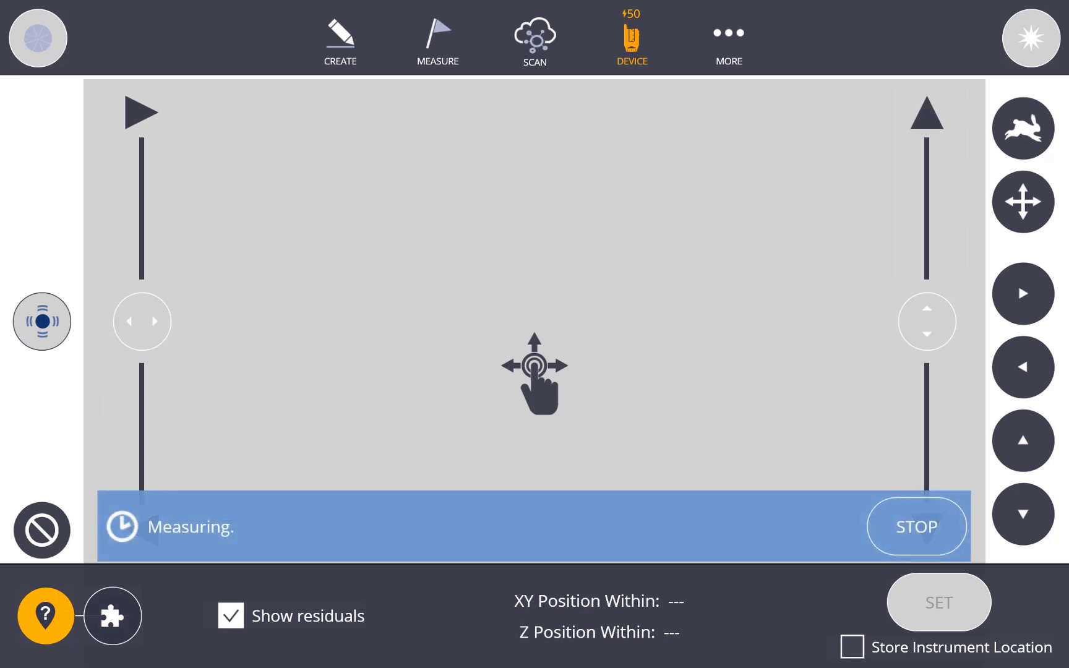
{"action": "left_click", "coordinate": [917, 526]}
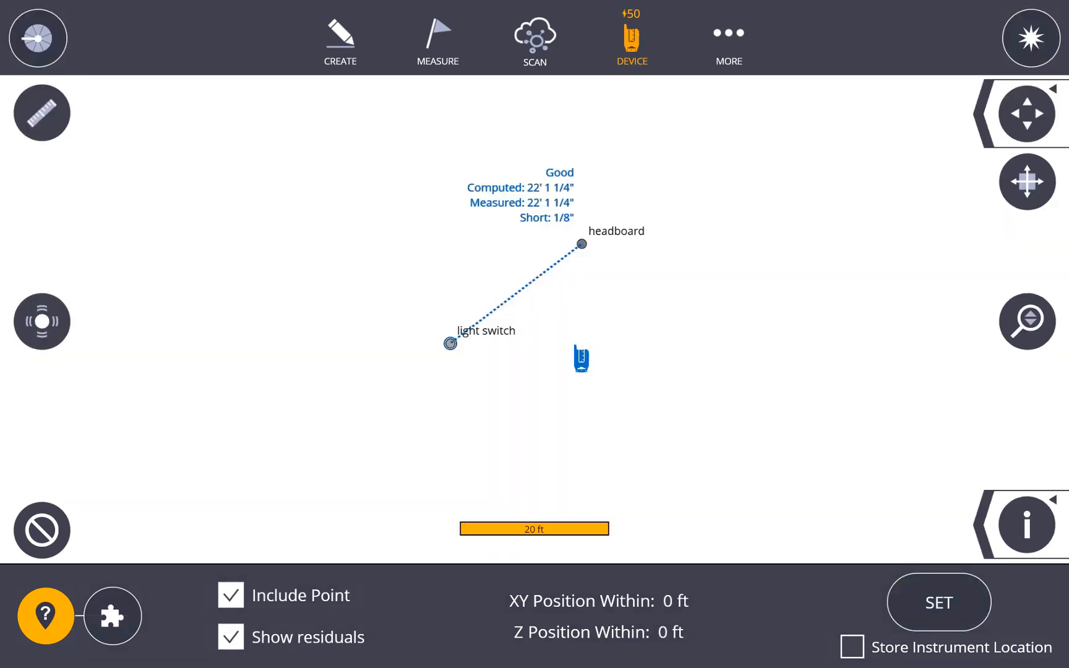